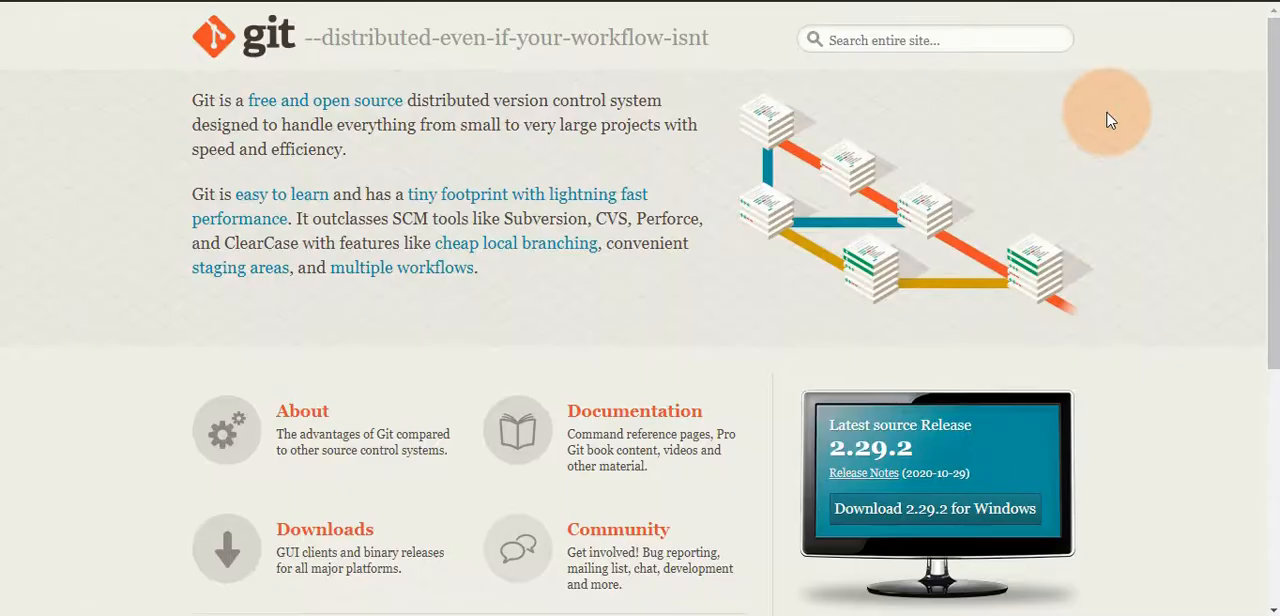
mouse_move(204, 130)
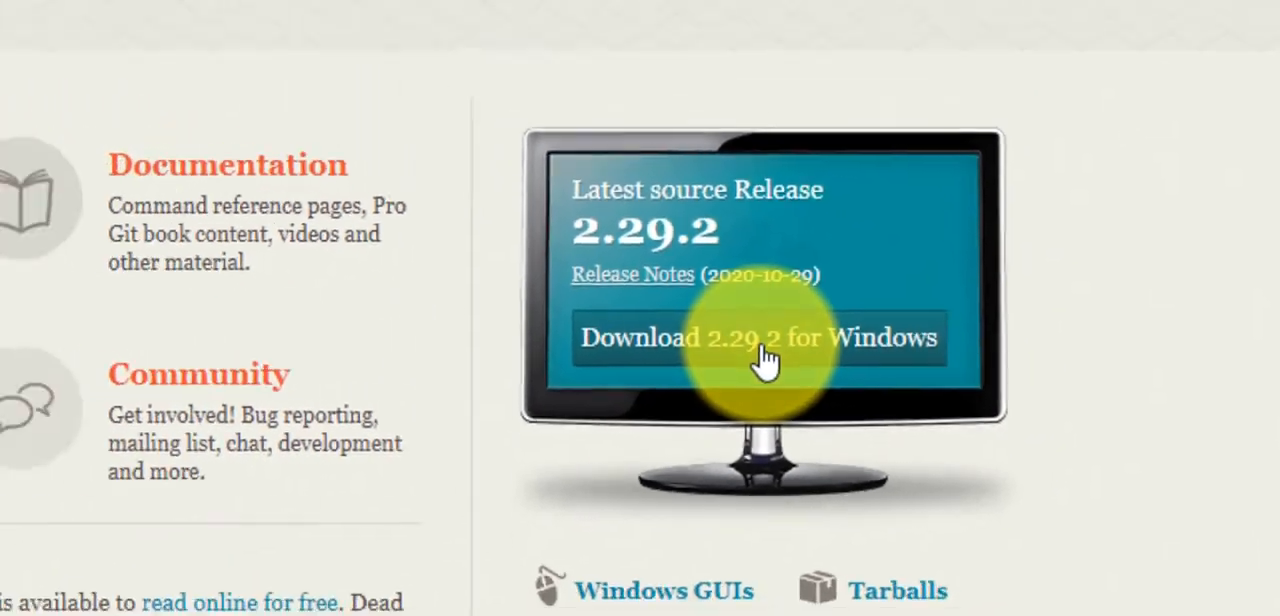
- Download the Git 2.29.2 for Windows installer from git-scm.com and run the downloaded .exe
left_click(758, 336)
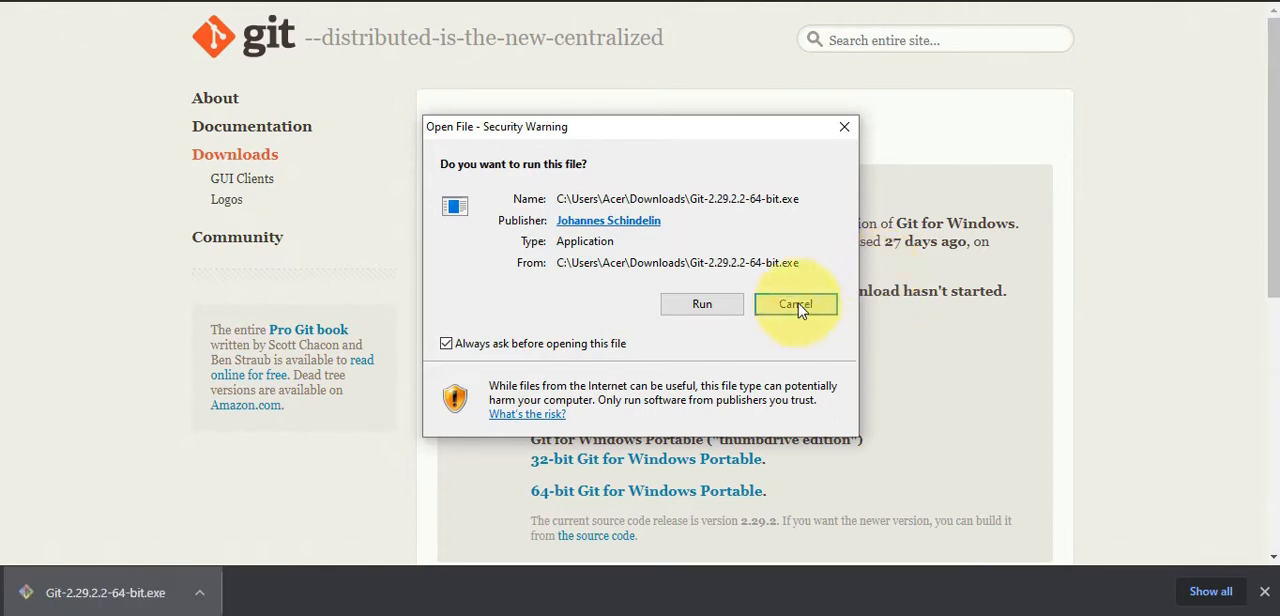
left_click(796, 304)
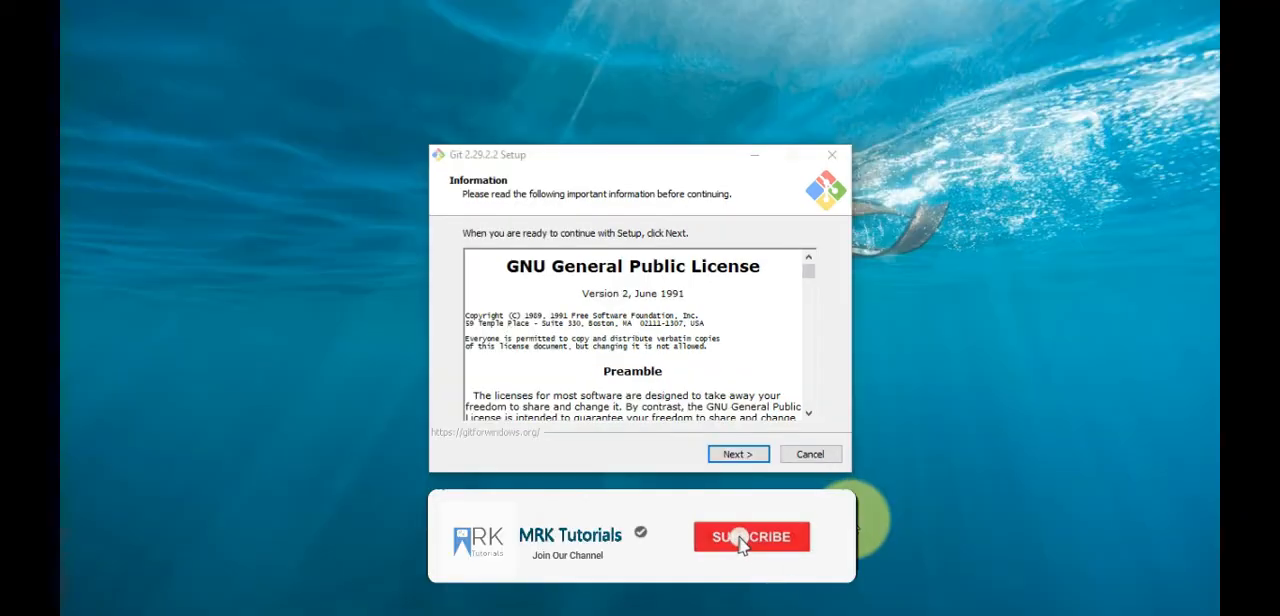
- Read through the GPL license text and keep C:\Program Files\Git as the install folder
left_click(752, 536)
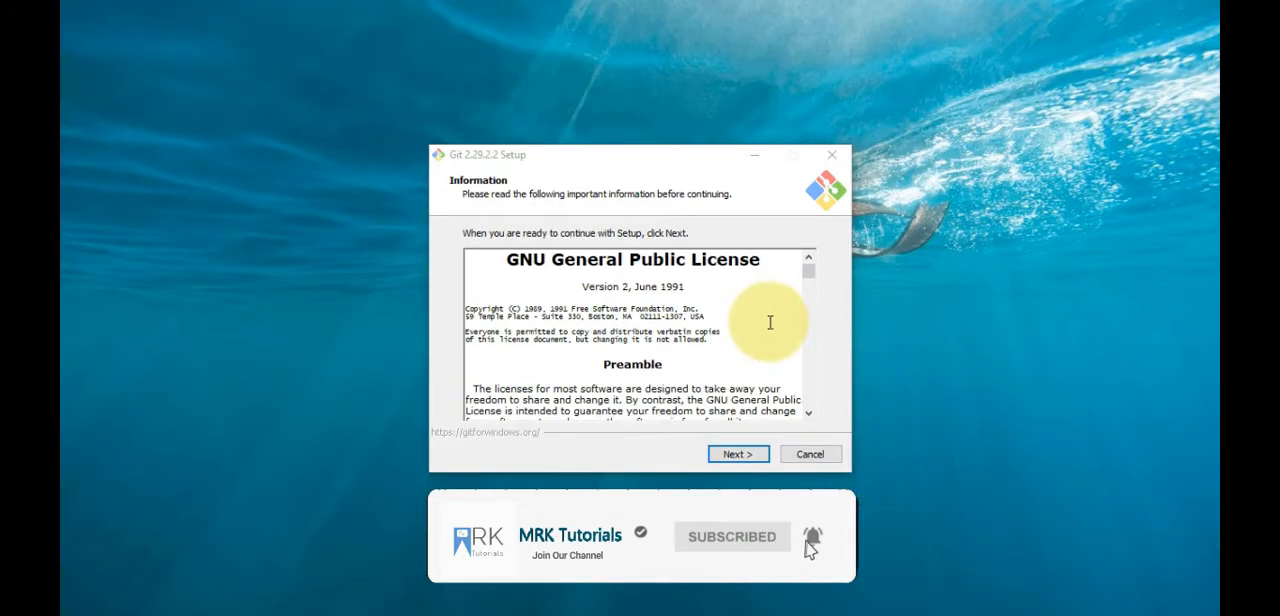
scroll("down", 3)
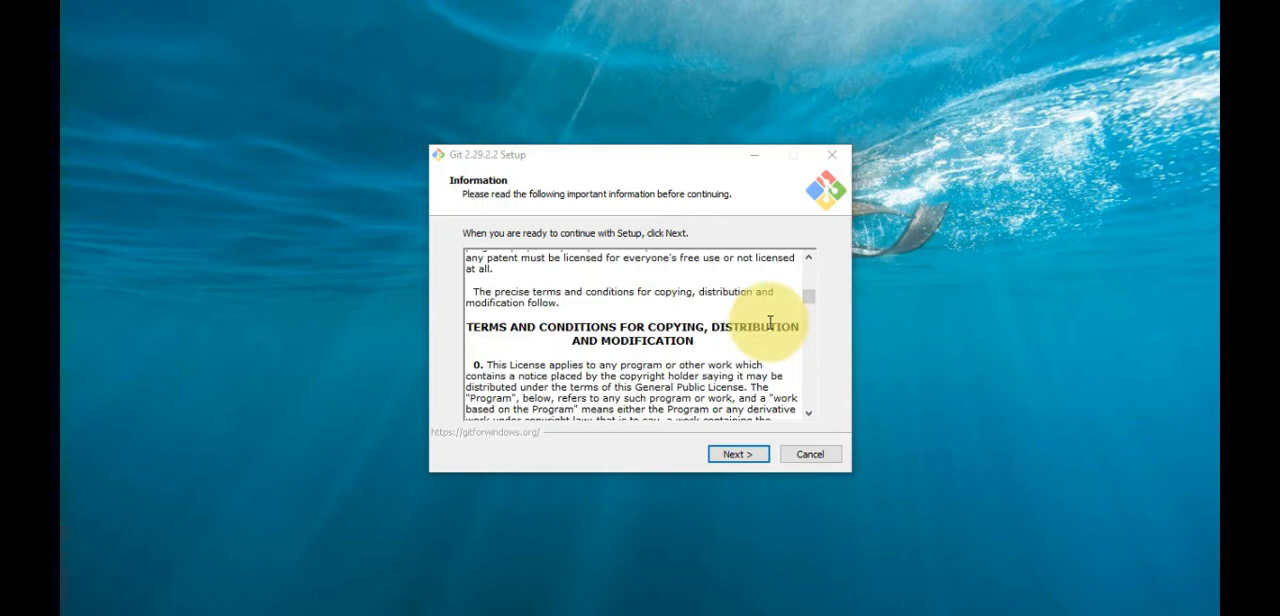
scroll("down", 3)
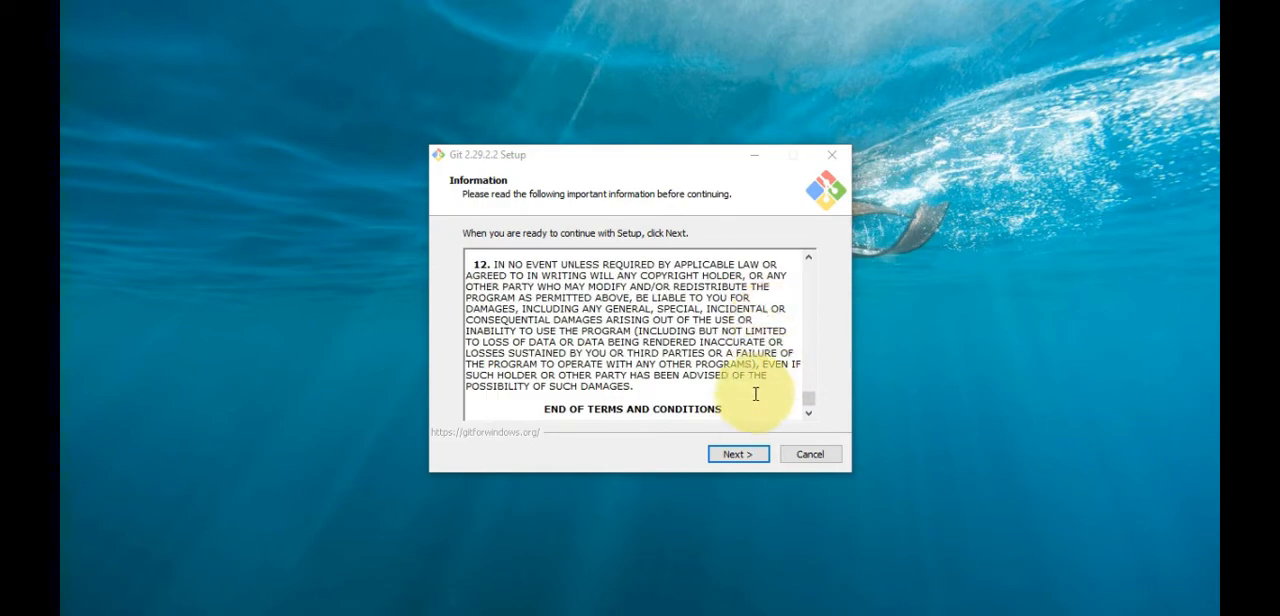
left_click(738, 454)
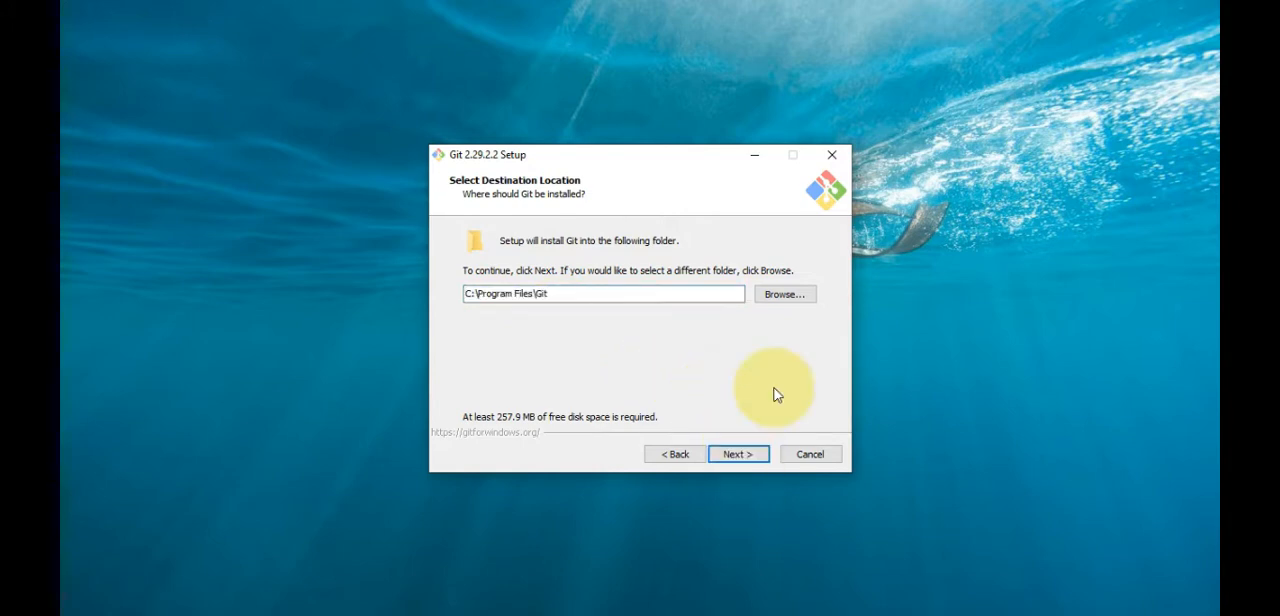
left_click(738, 452)
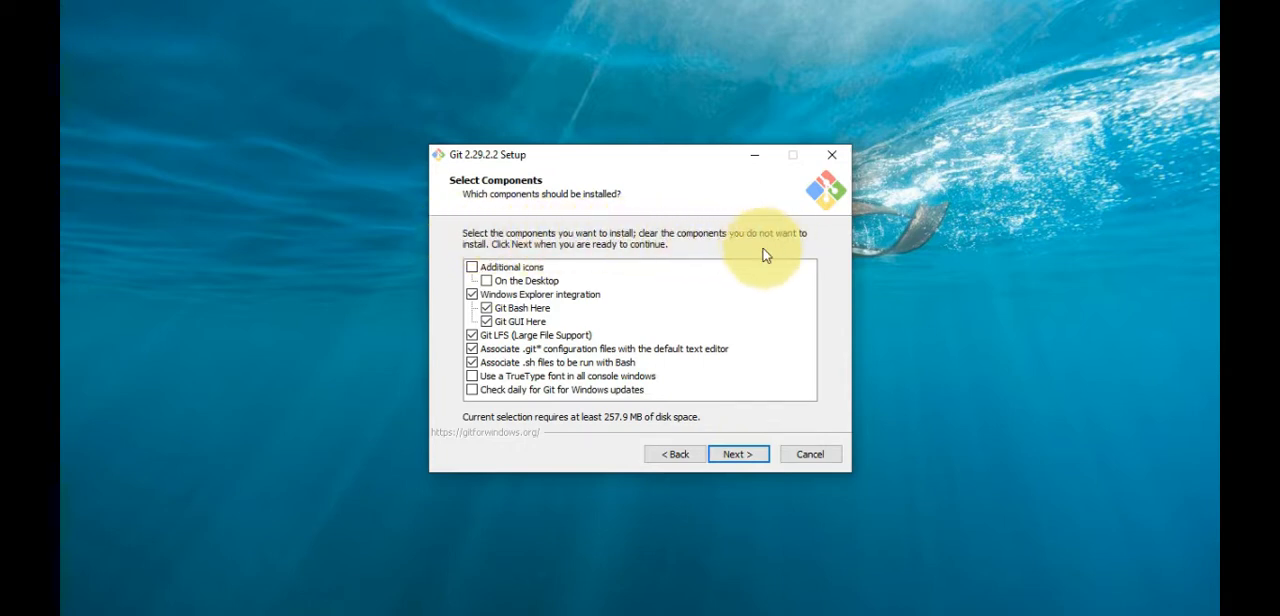
mouse_move(660, 258)
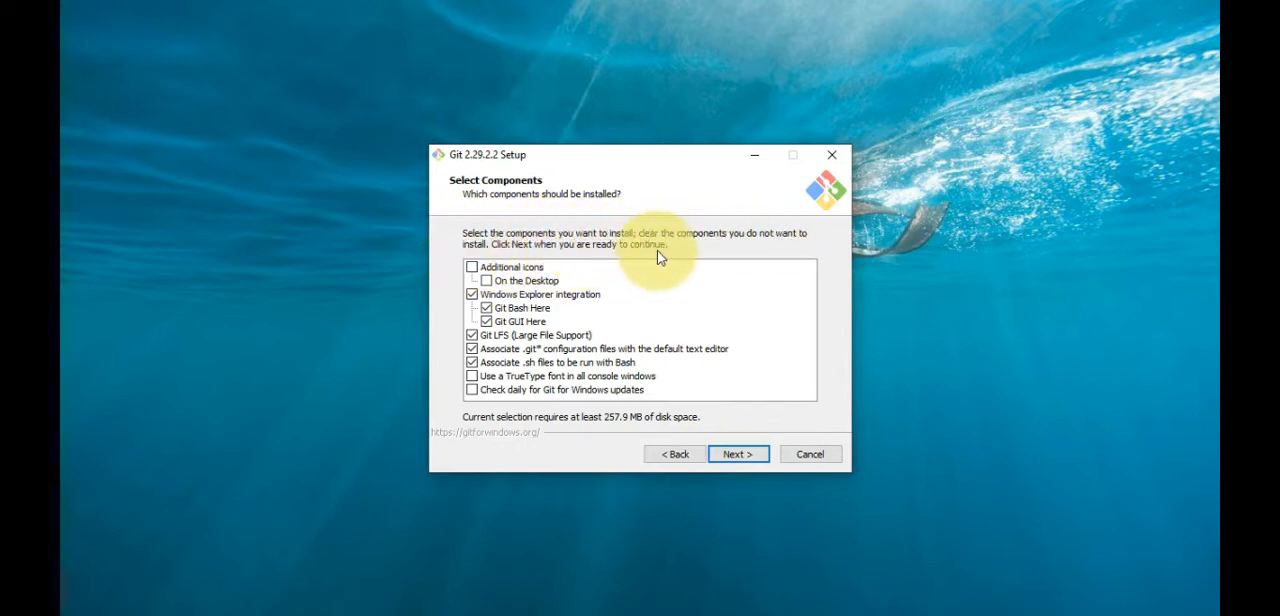
mouse_move(490, 348)
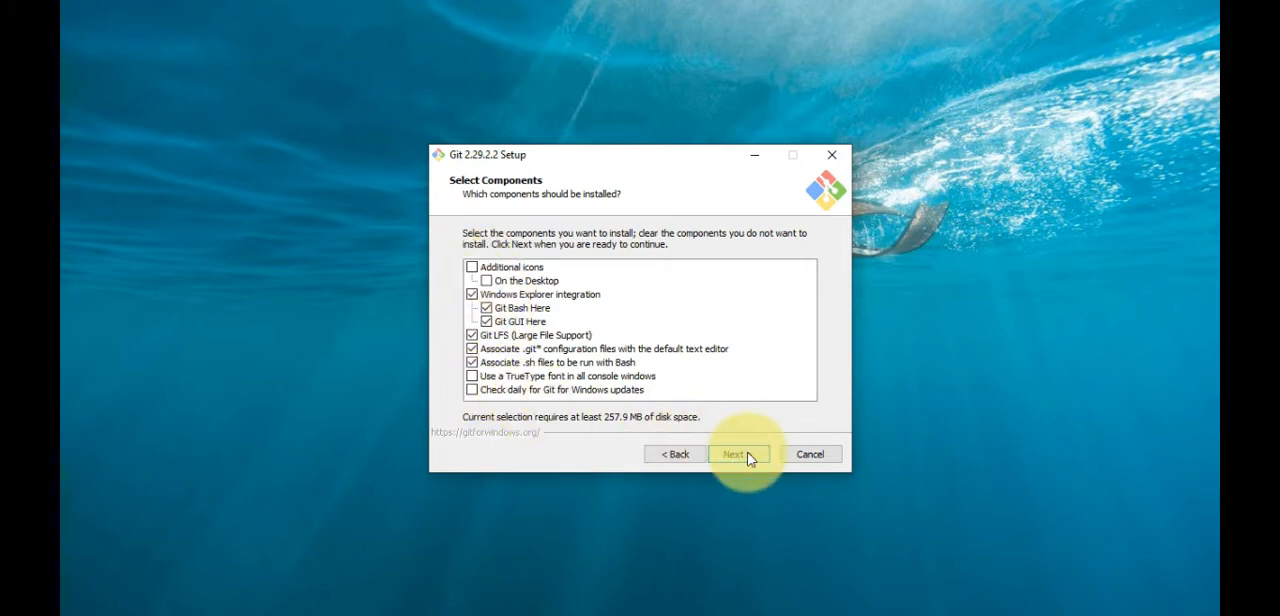
- Keep the default components, Start Menu folder and Vim editor, and let Git decide the initial branch name
left_click(738, 452)
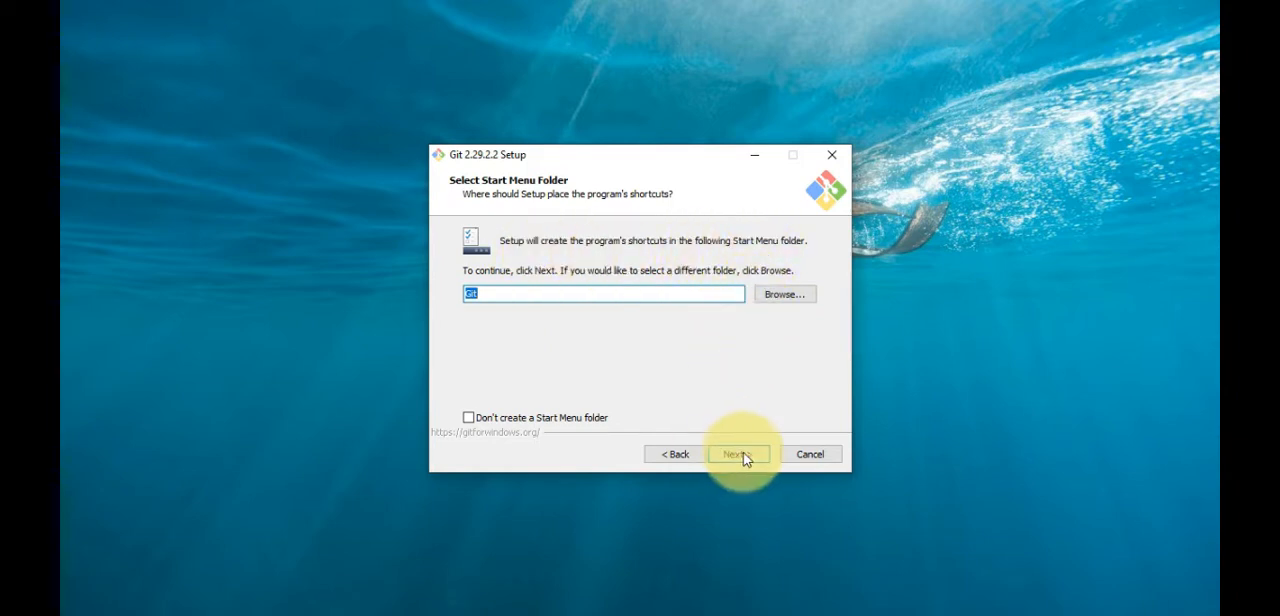
left_click(738, 454)
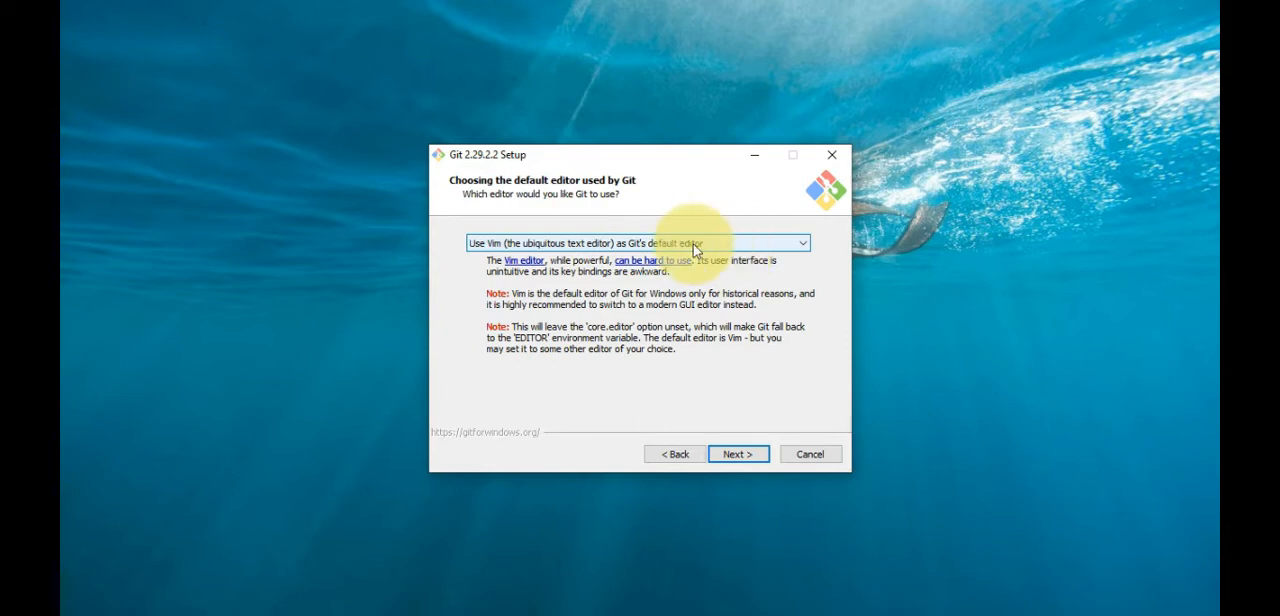
left_click(636, 242)
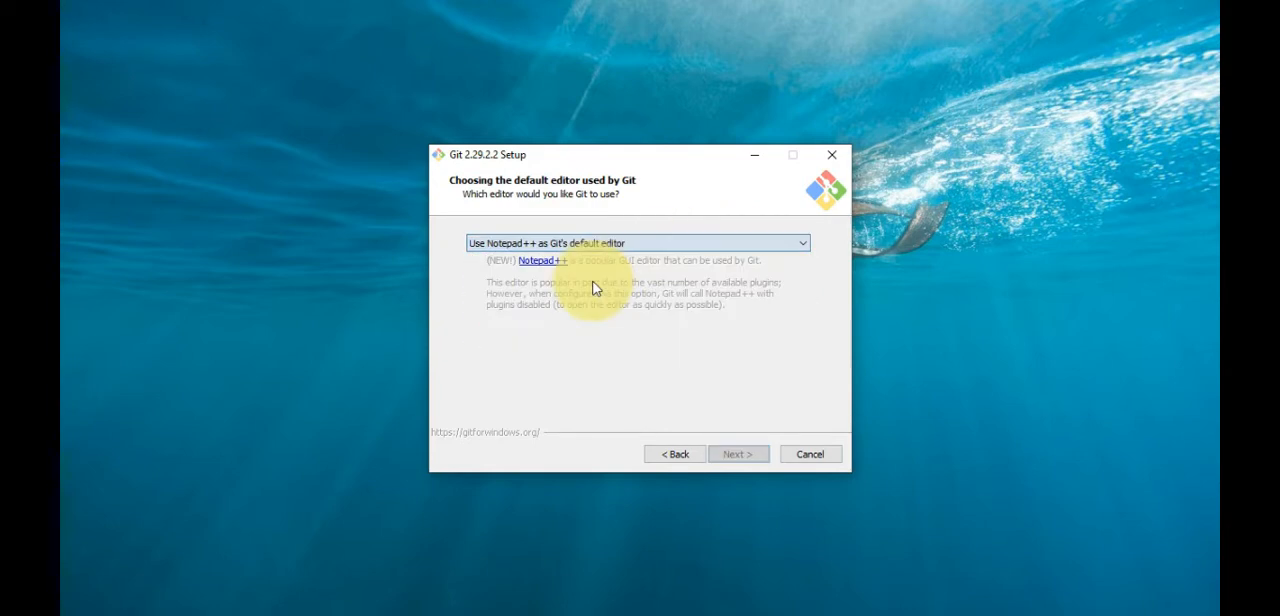
left_click(636, 242)
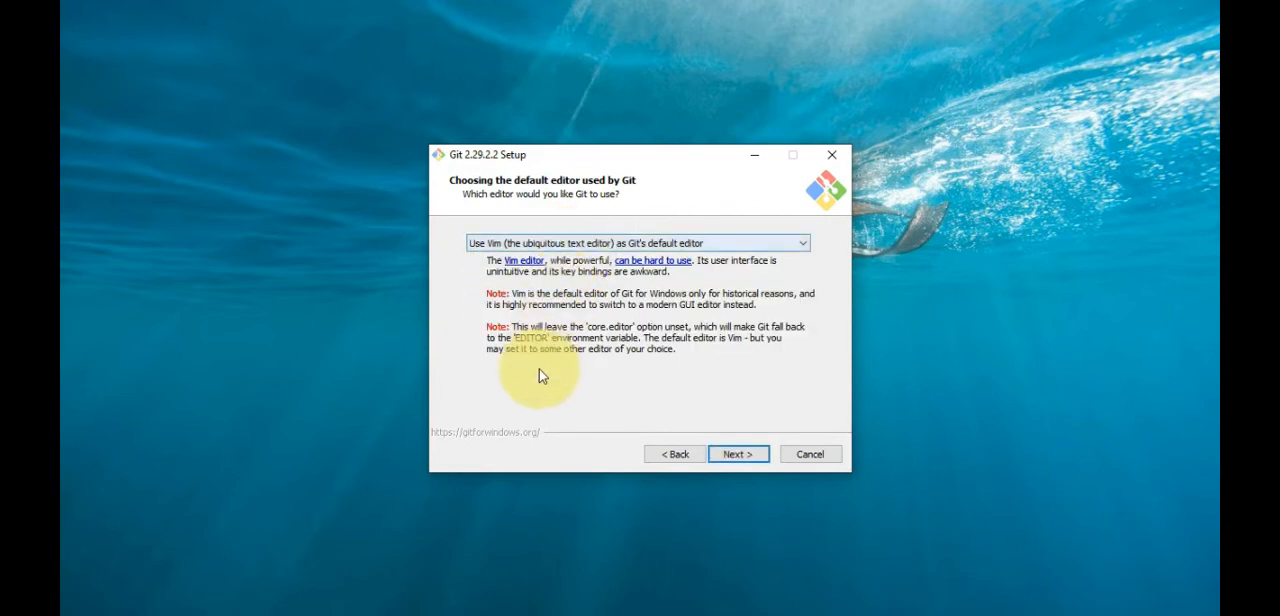
left_click(738, 452)
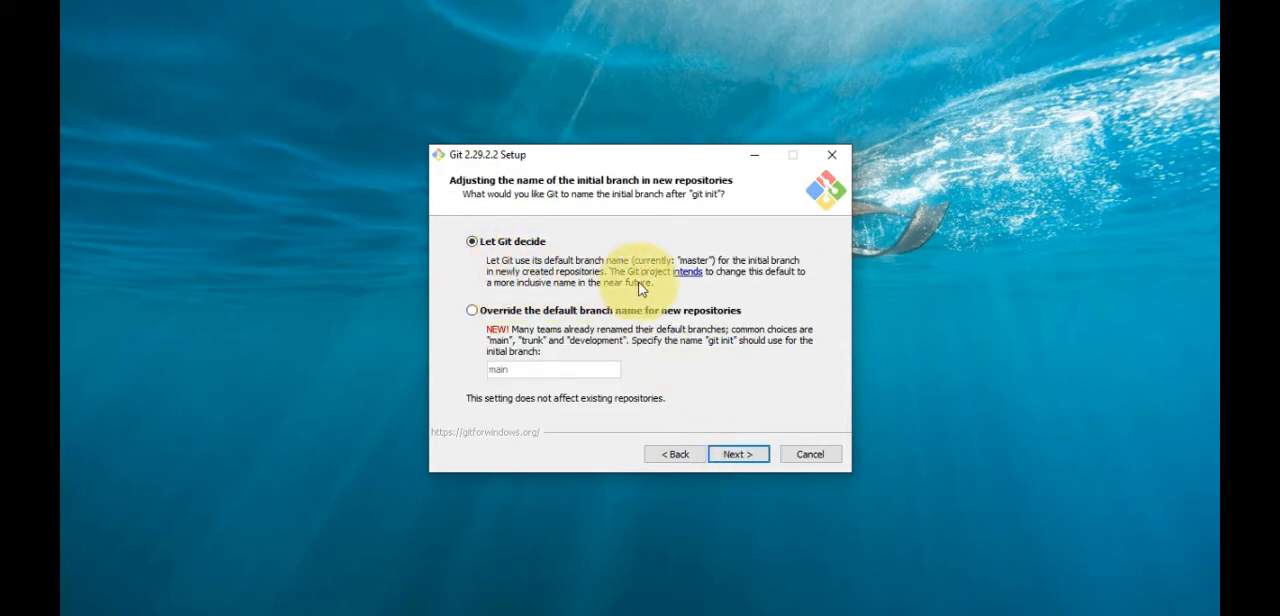
mouse_move(664, 384)
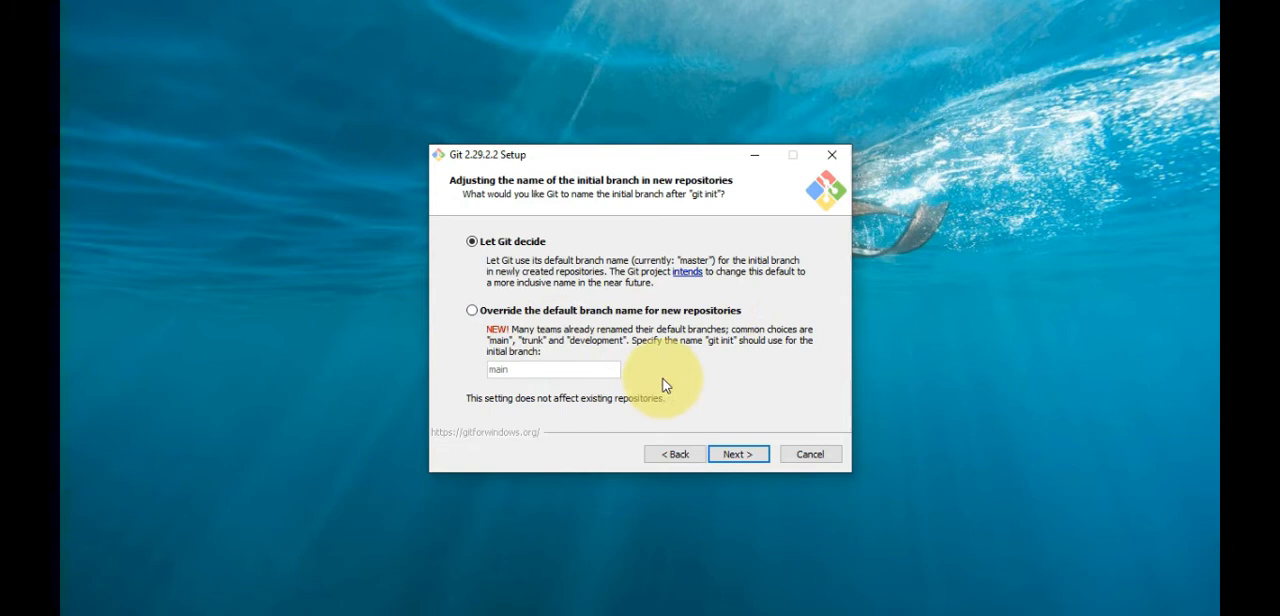
mouse_move(690, 412)
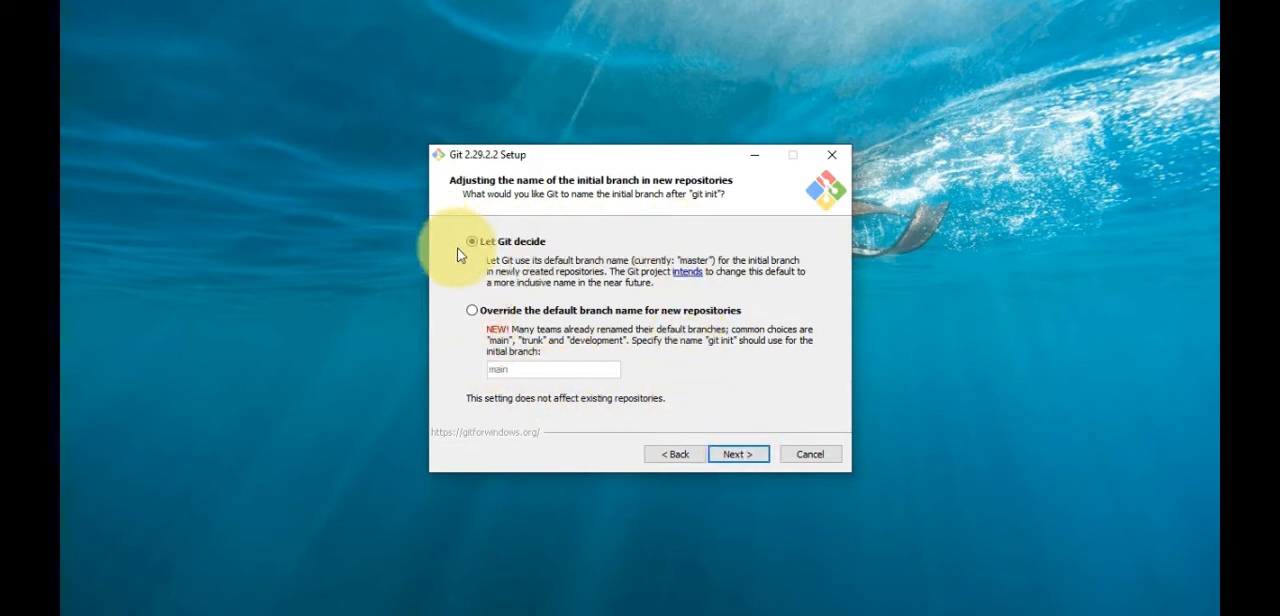
left_click(738, 452)
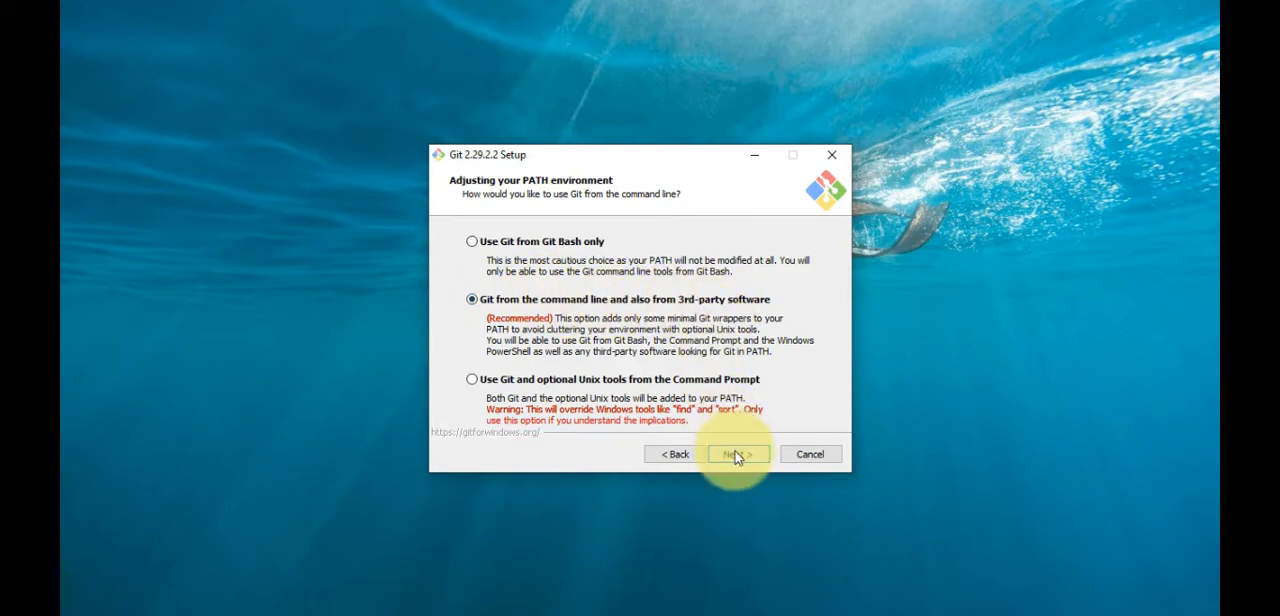
- Keep OpenSSL backend, default line endings, terminal emulator, git pull behaviour and credential helper
left_click(738, 452)
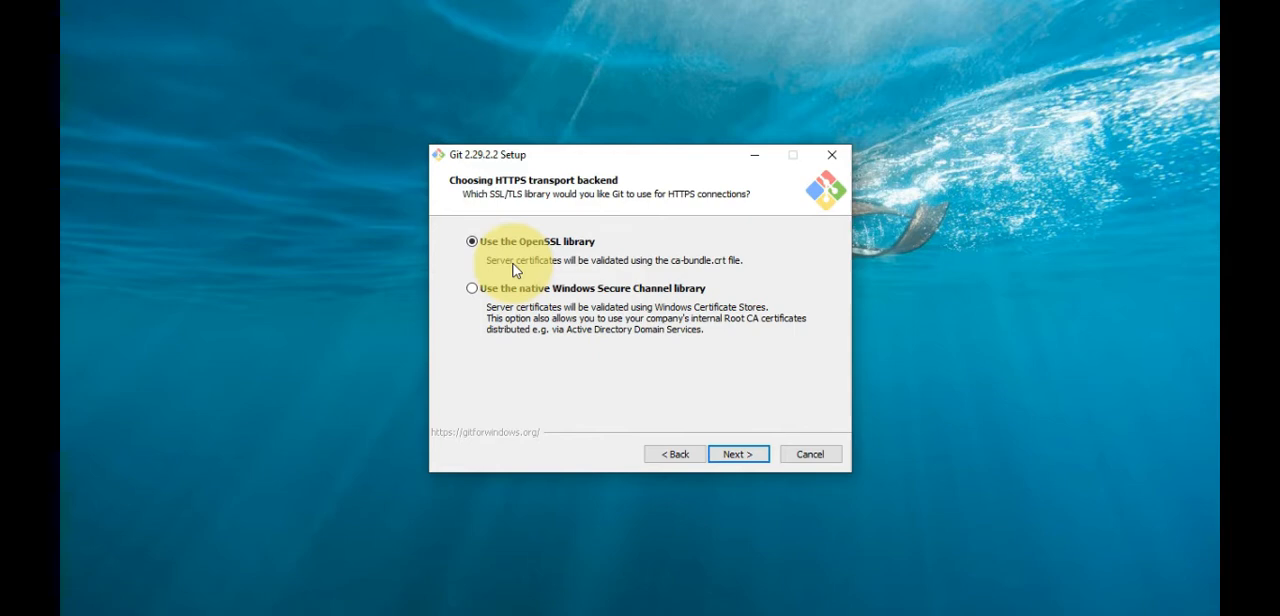
mouse_move(720, 272)
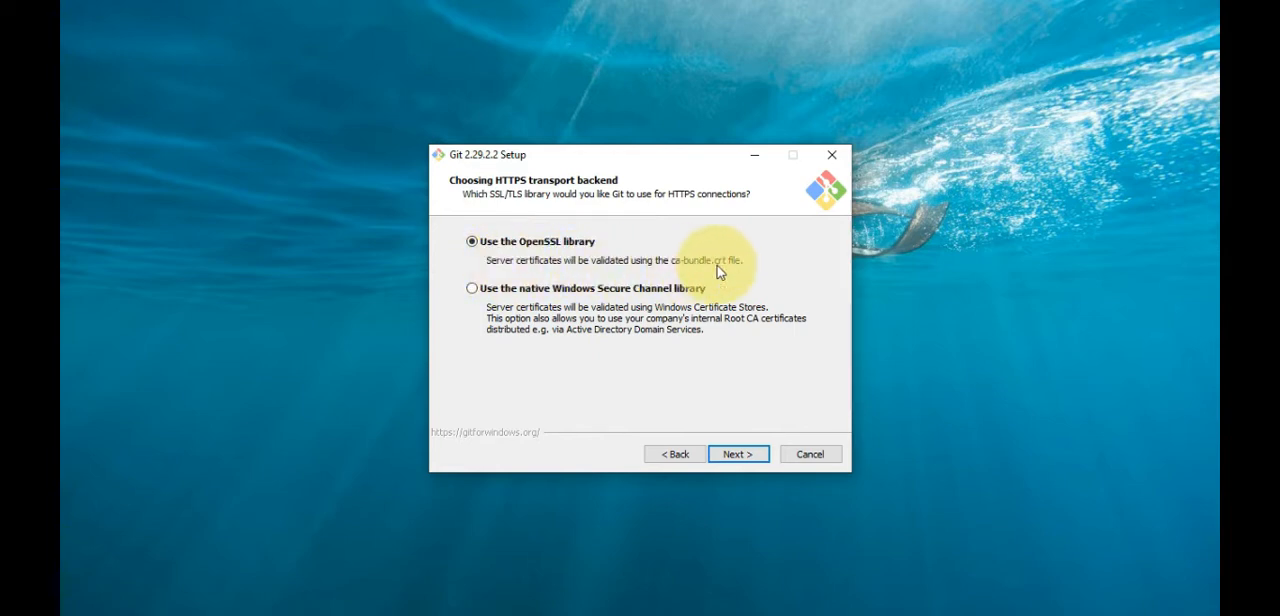
mouse_move(728, 272)
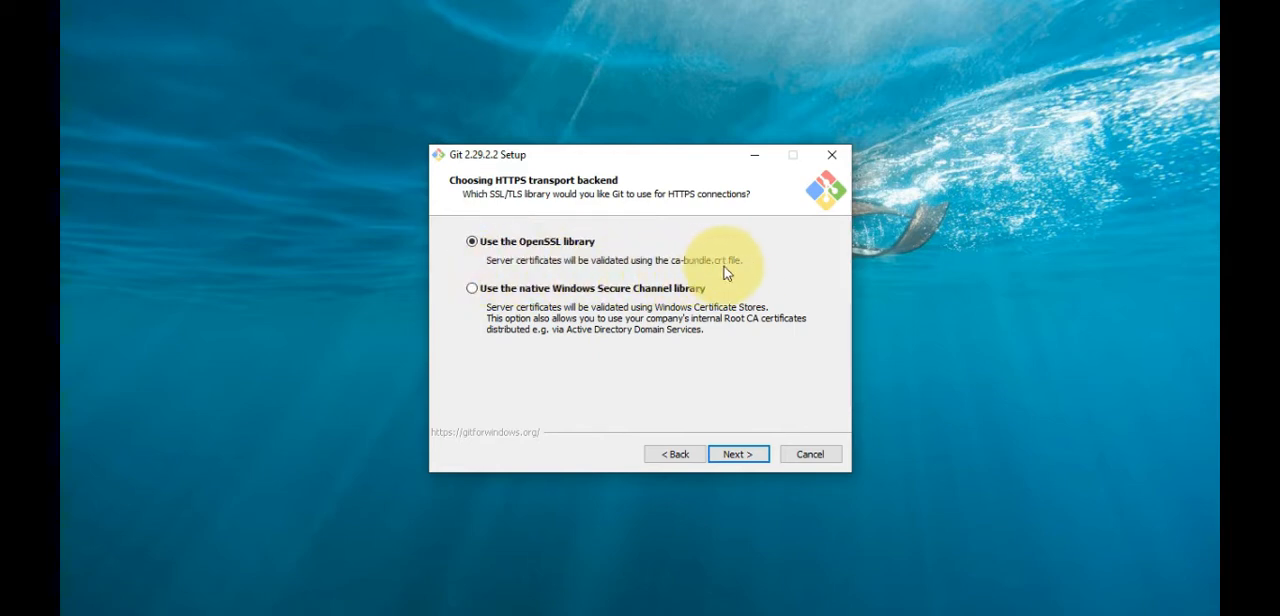
left_click(738, 452)
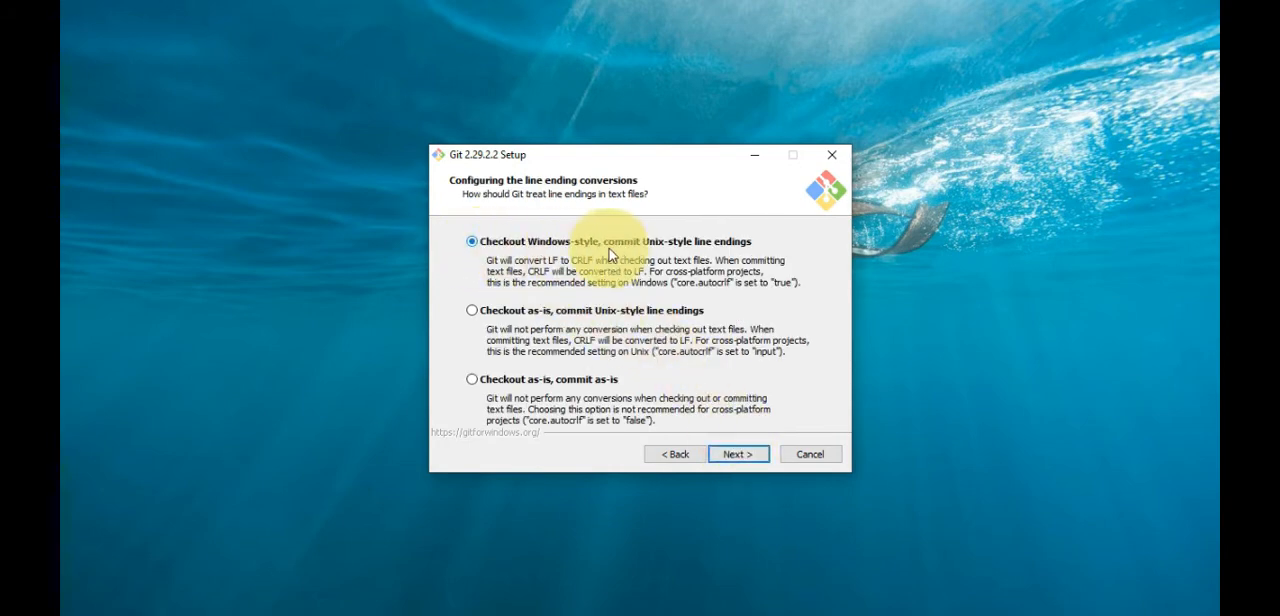
mouse_move(510, 268)
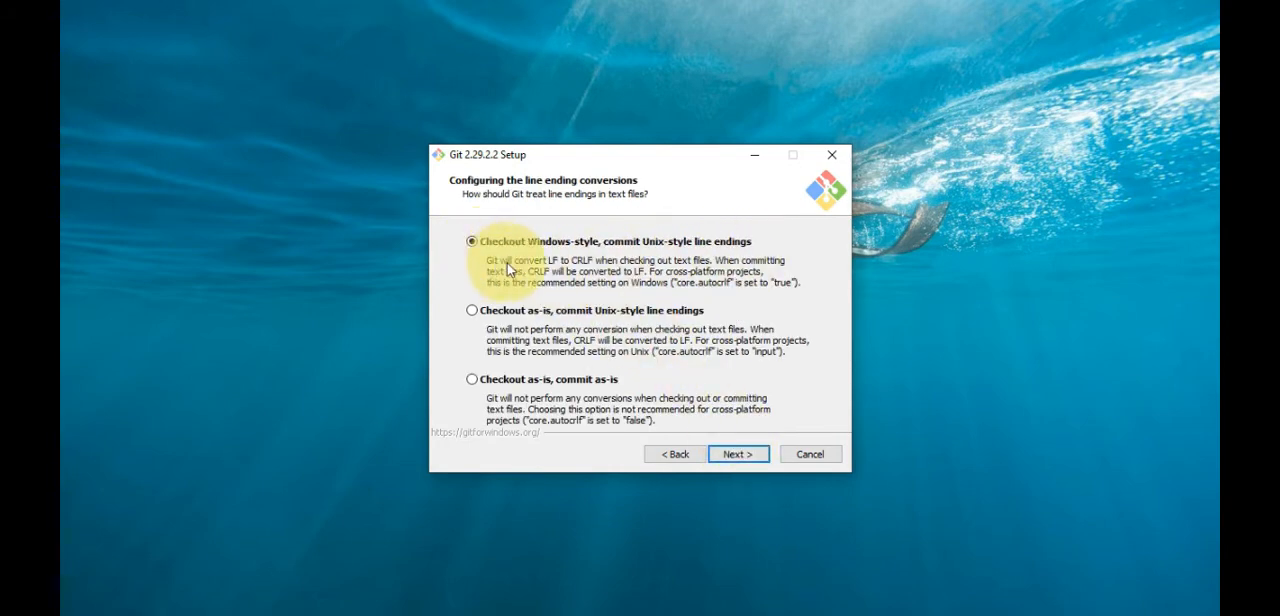
mouse_move(764, 296)
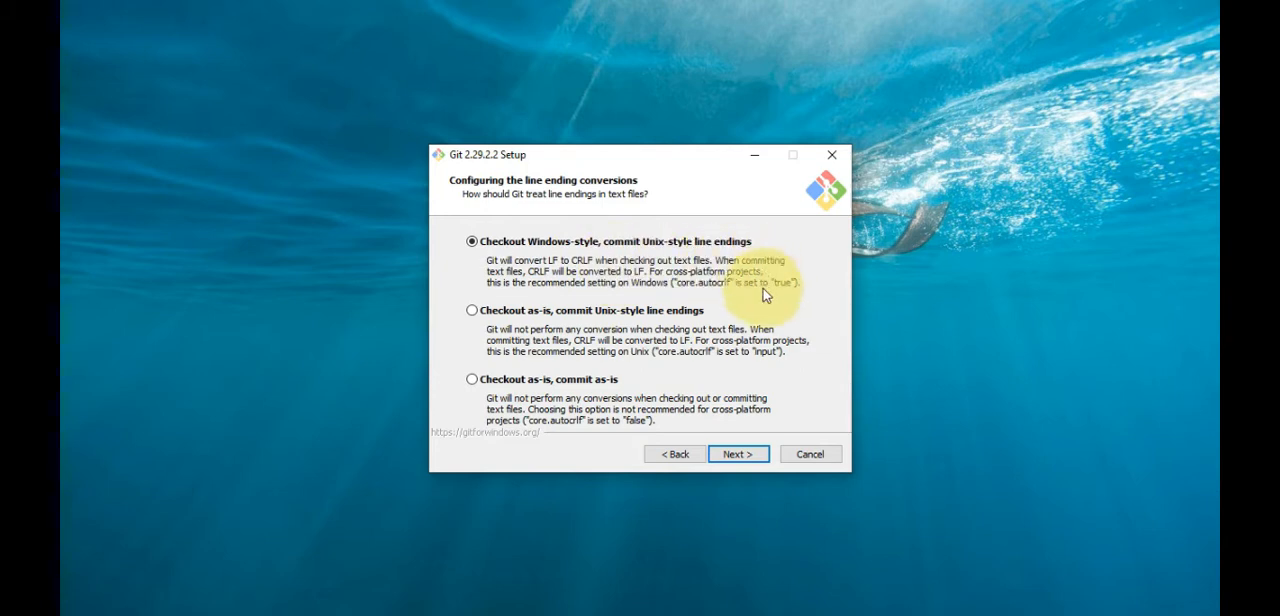
left_click(738, 452)
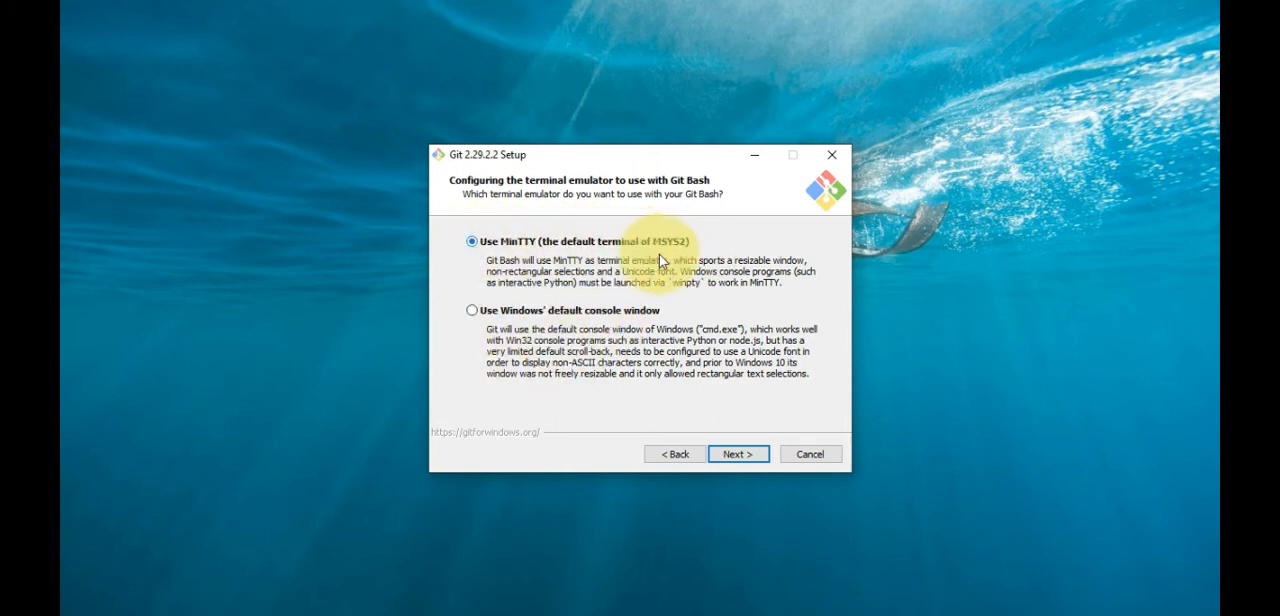
mouse_move(730, 292)
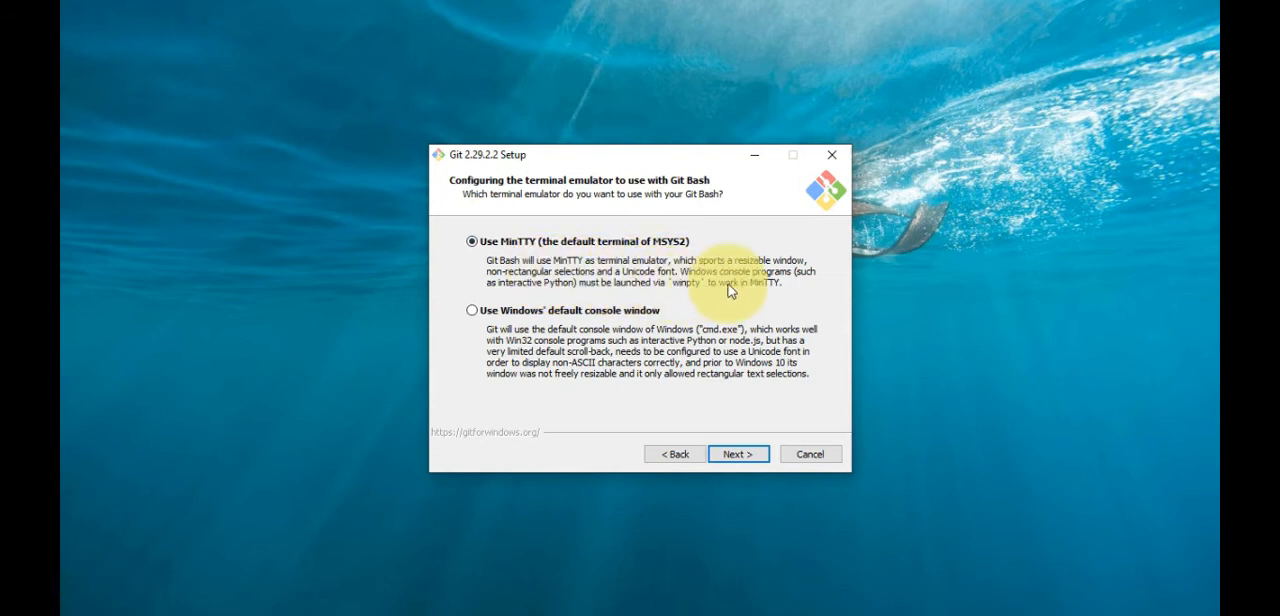
left_click(738, 452)
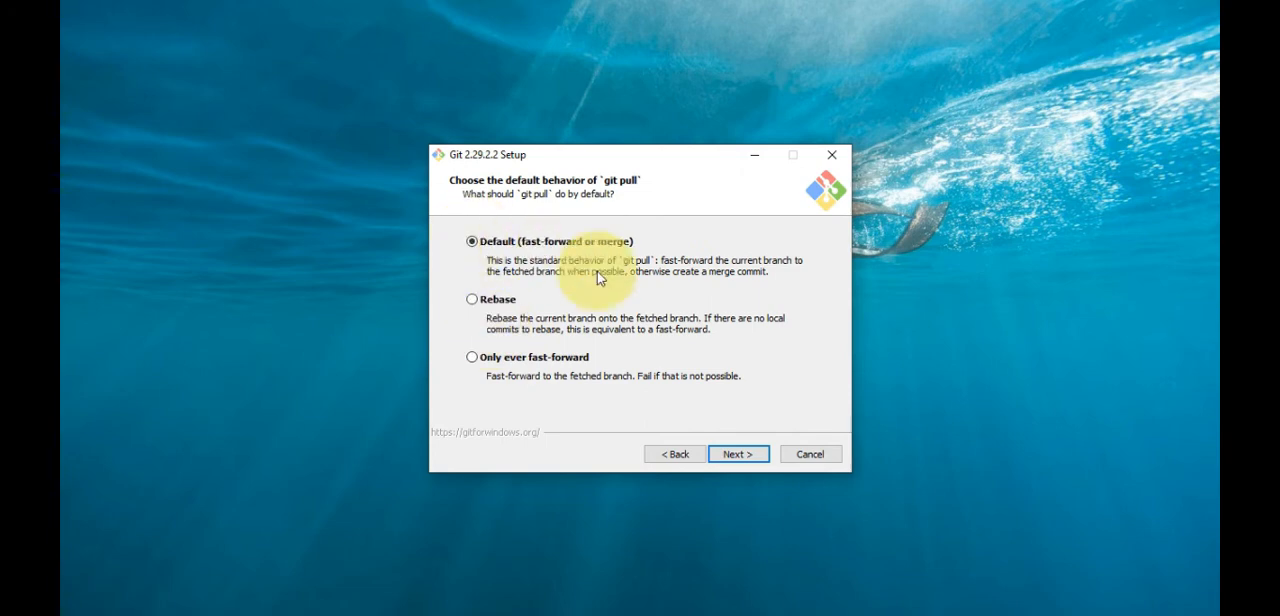
left_click(738, 452)
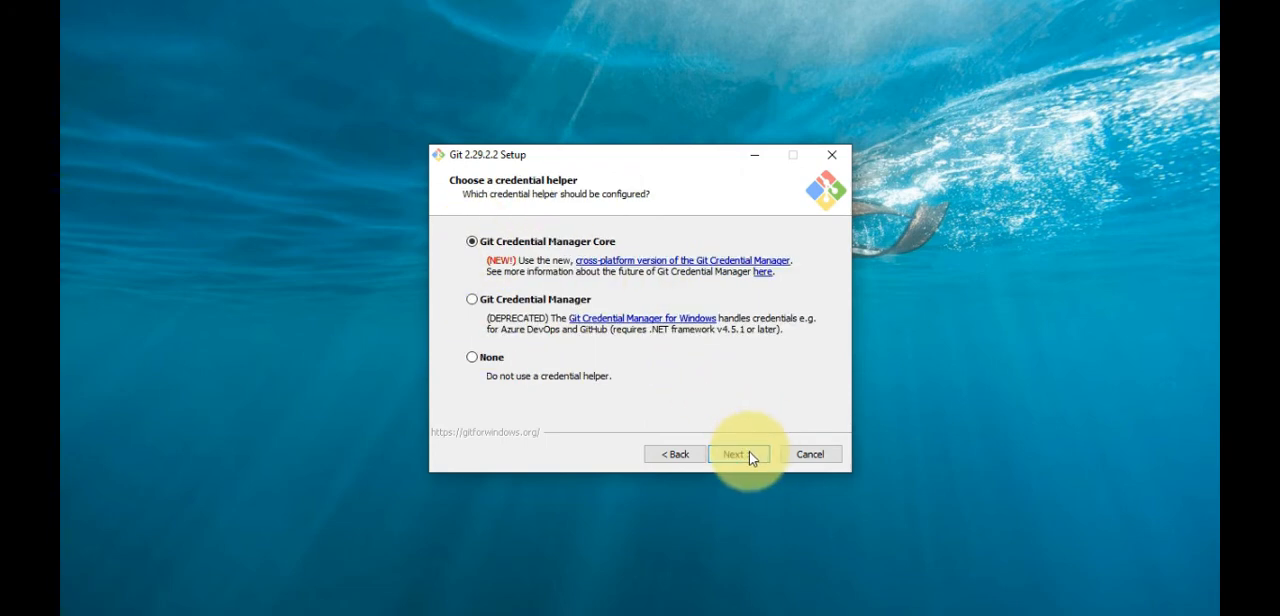
left_click(738, 452)
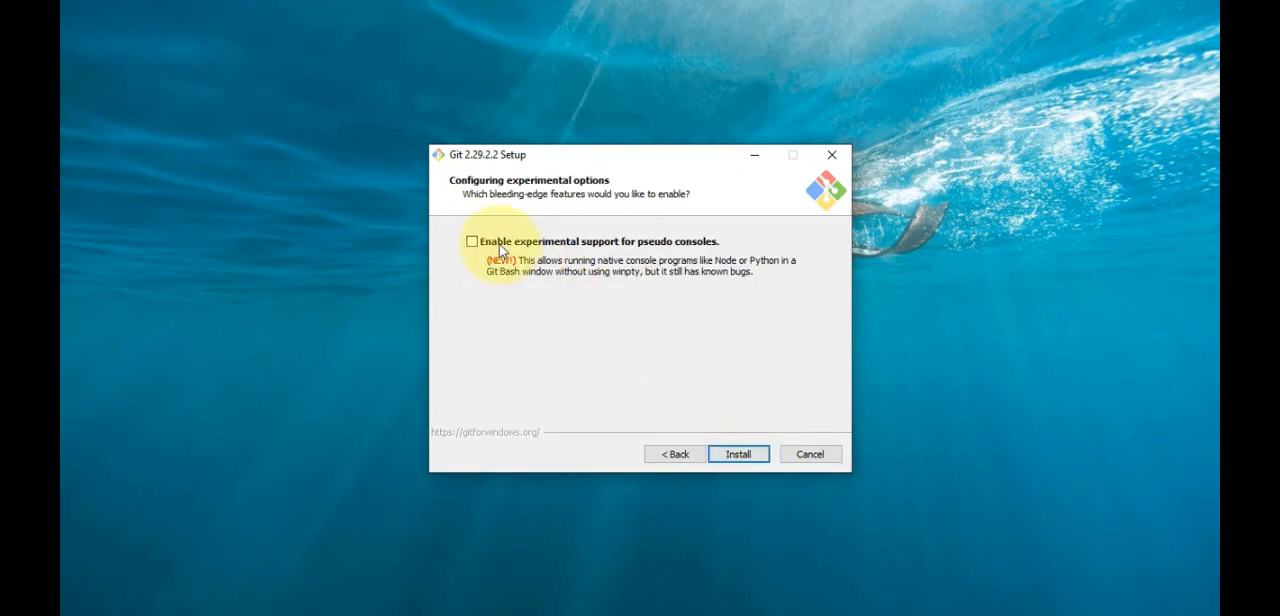
mouse_move(738, 454)
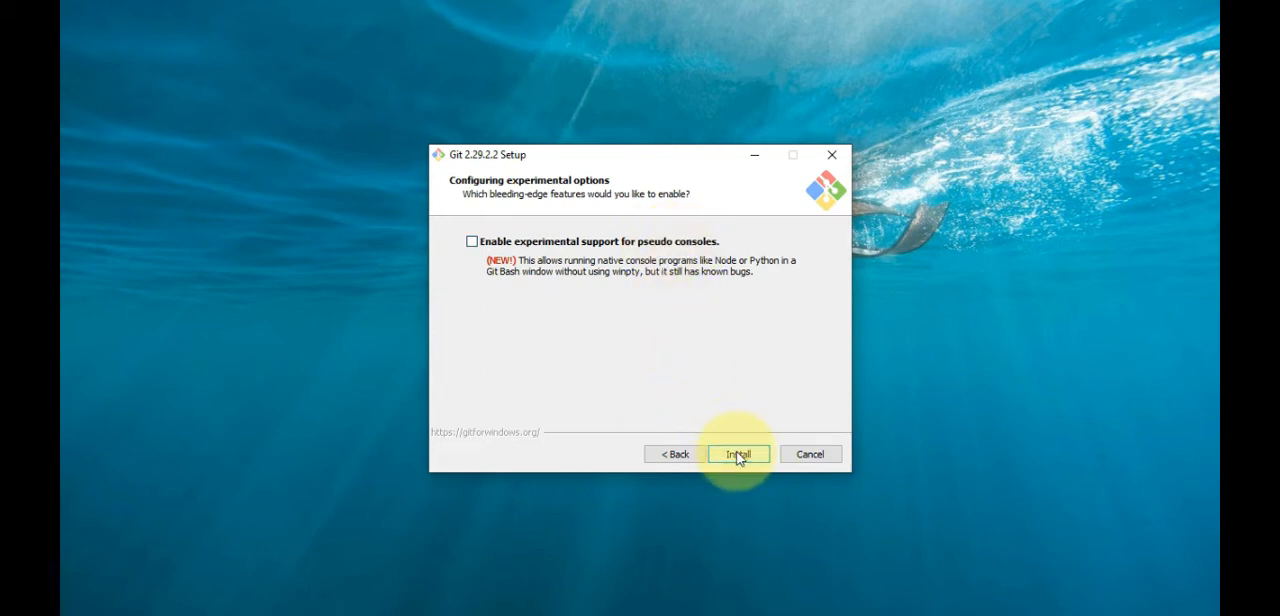
- Install Git with the chosen options and tick Launch Git Bash on the final page
left_click(738, 452)
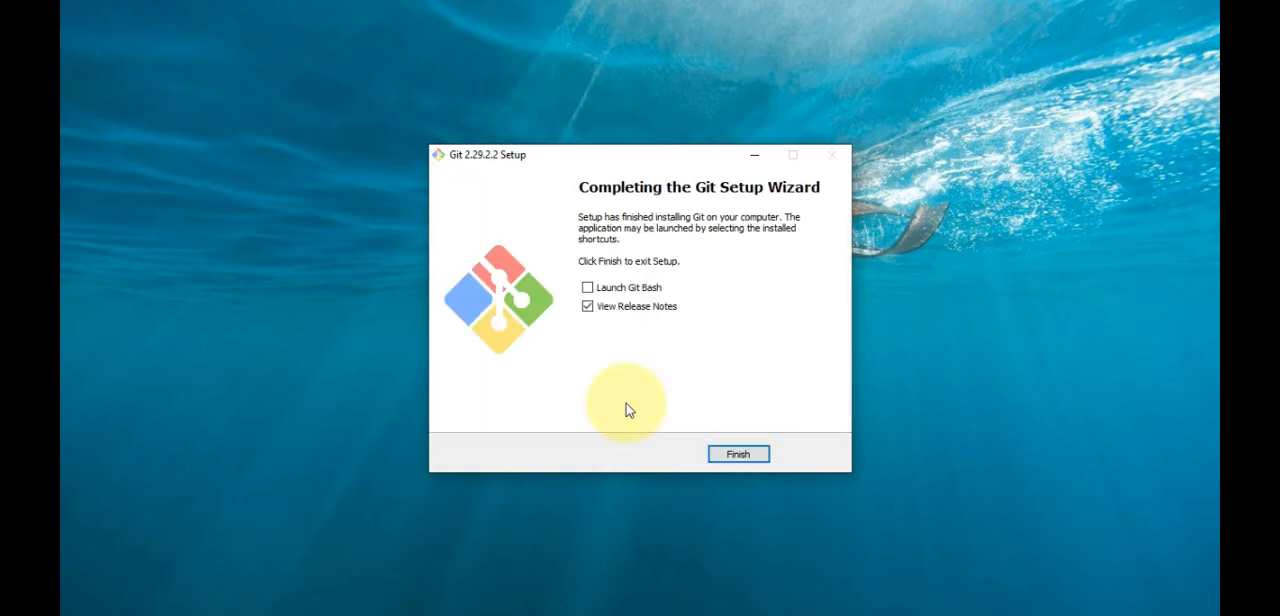
mouse_move(628, 296)
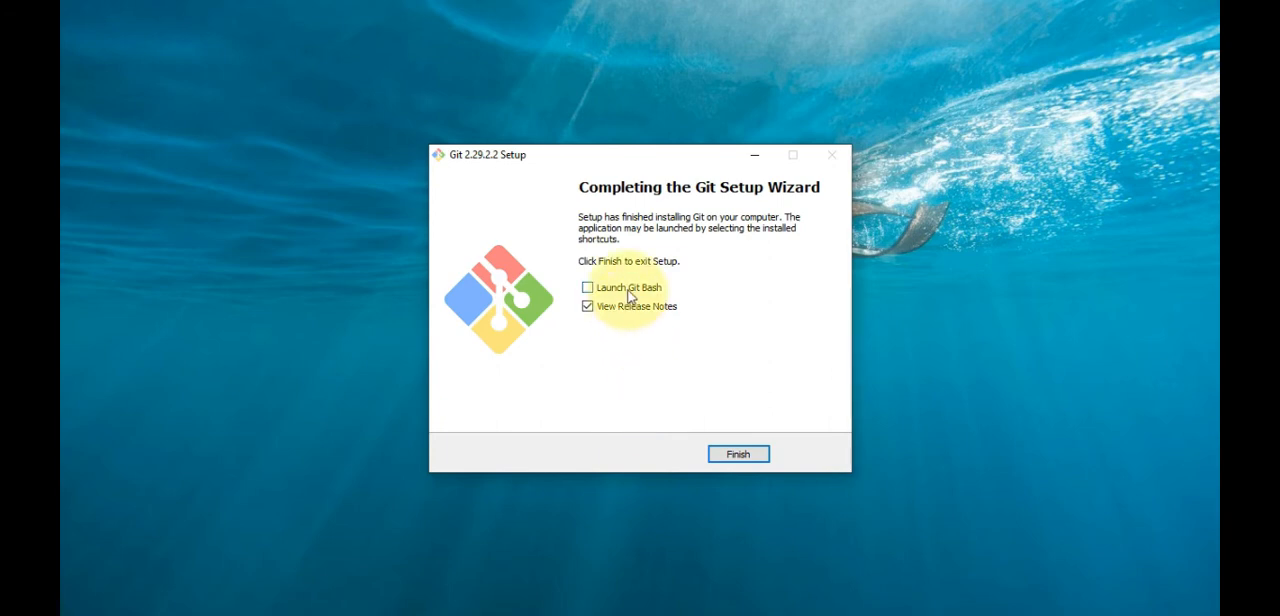
left_click(588, 288)
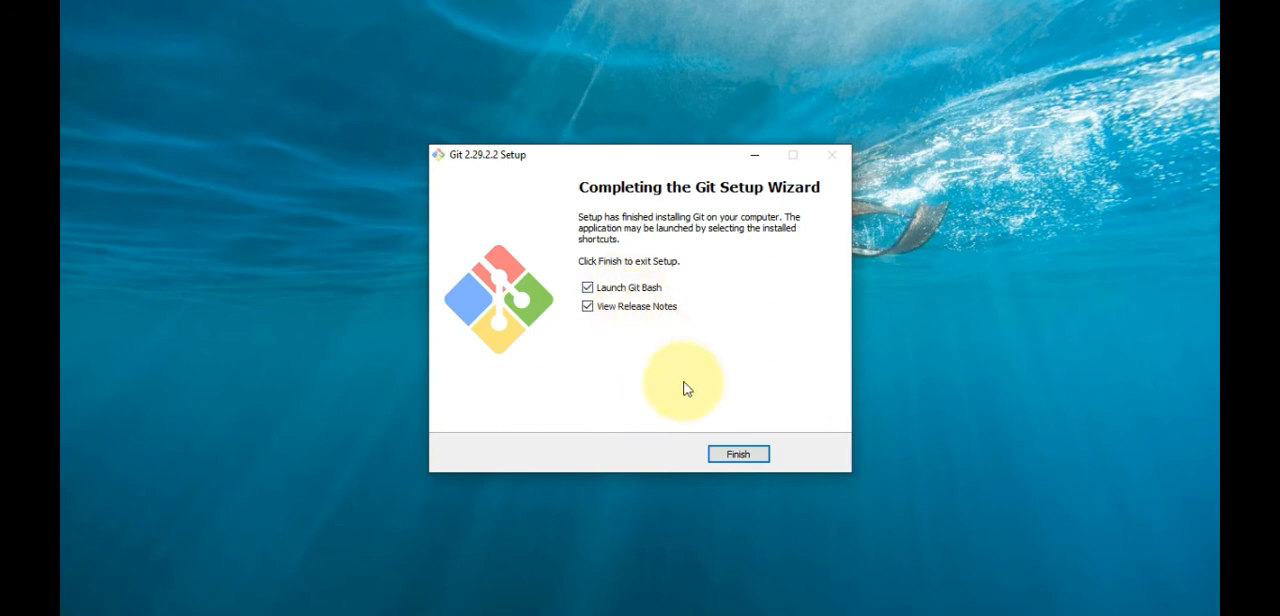
- Finish setup to open Git Bash and begin typing 'git --v' at the MINGW64 prompt
left_click(738, 452)
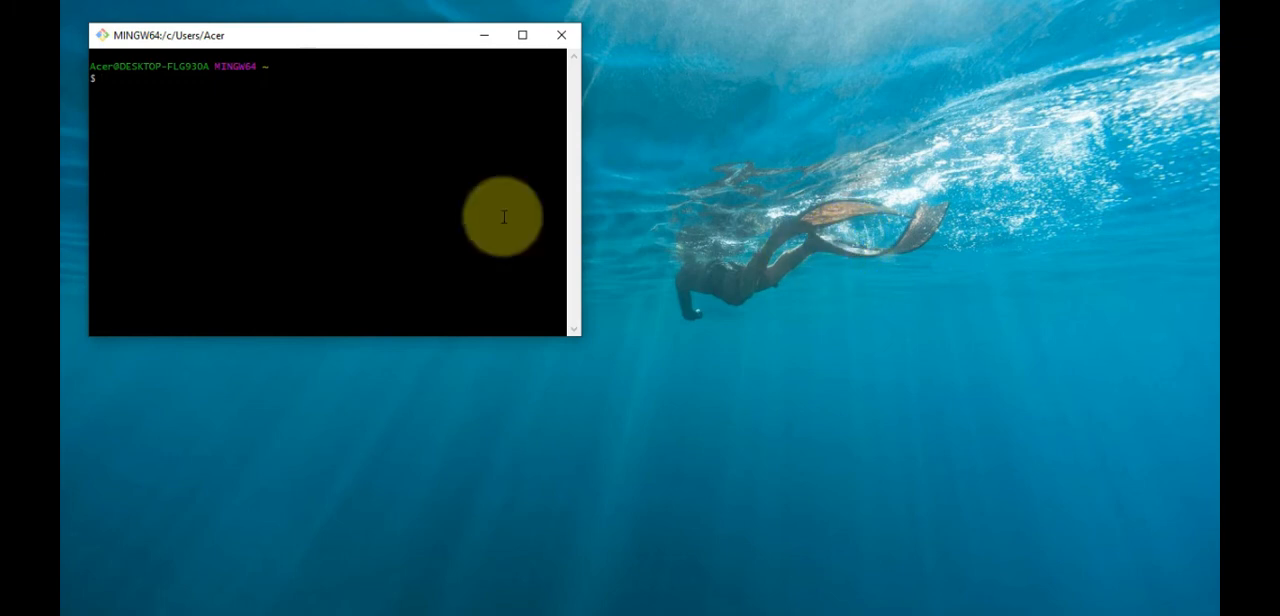
mouse_move(200, 84)
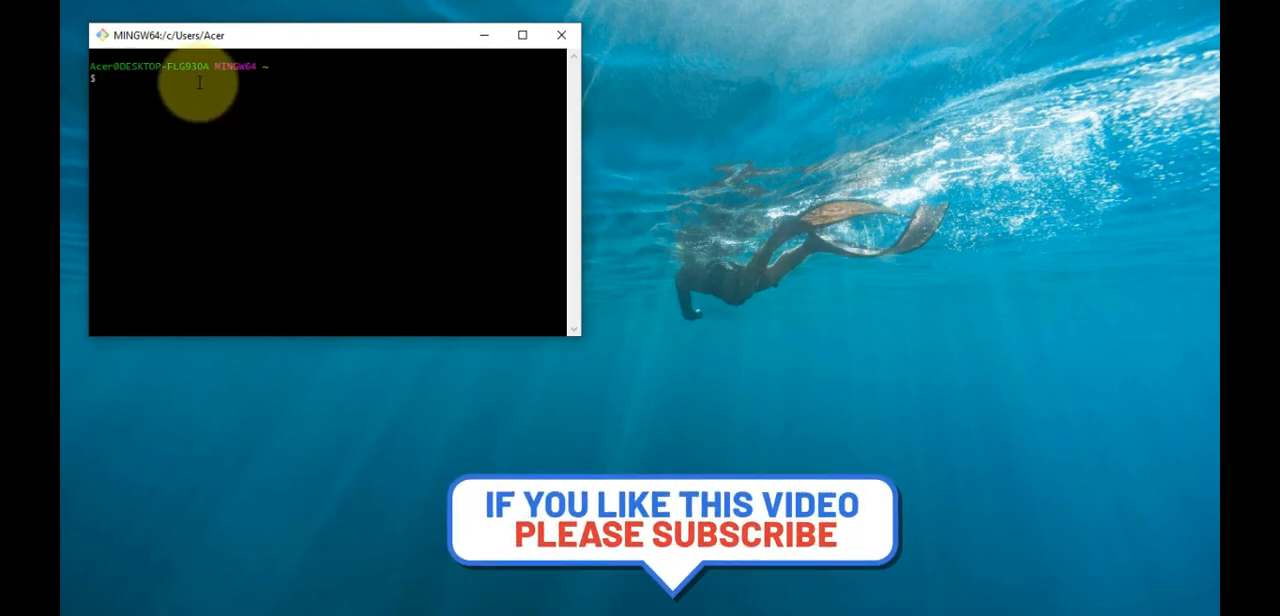
type("git")
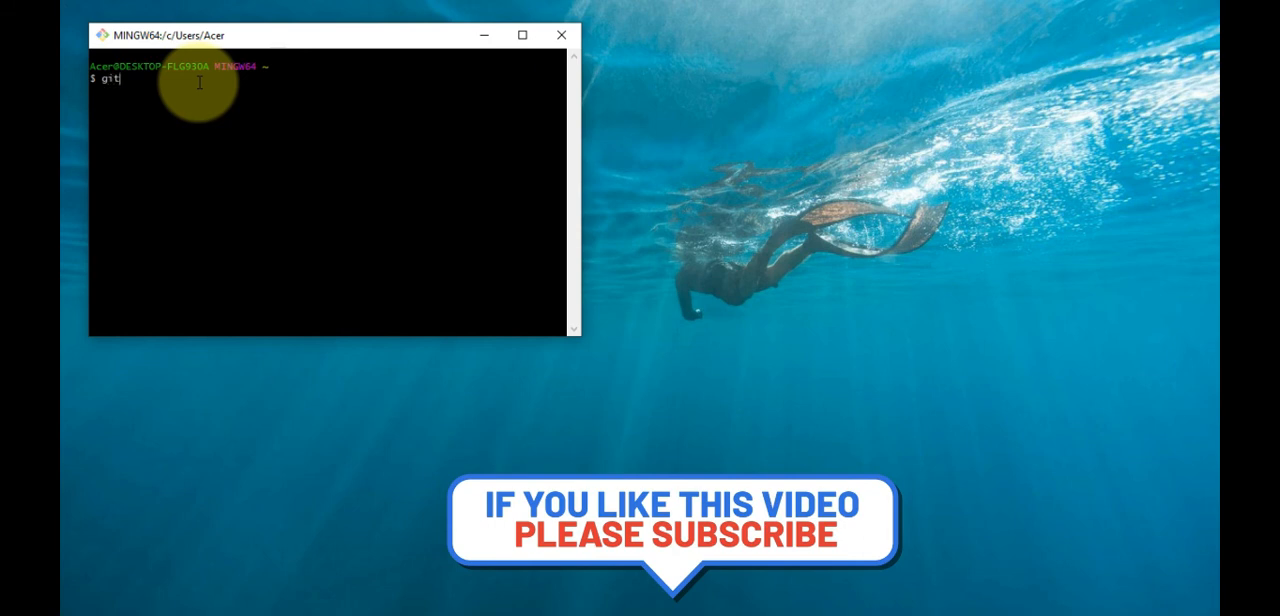
type("--v")
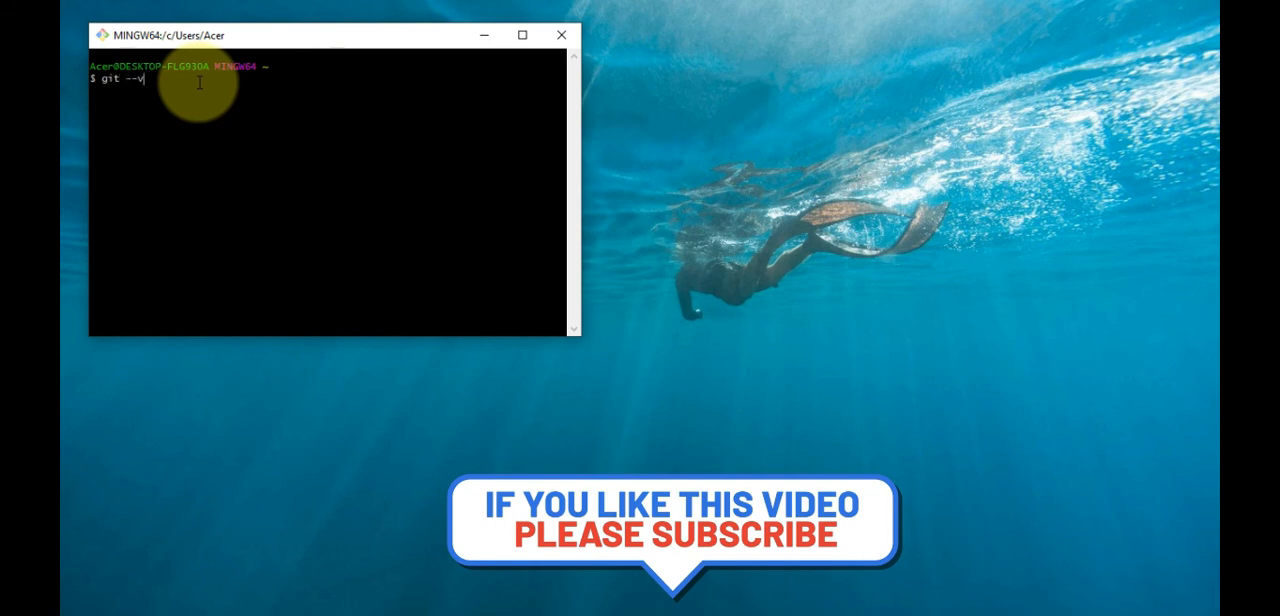